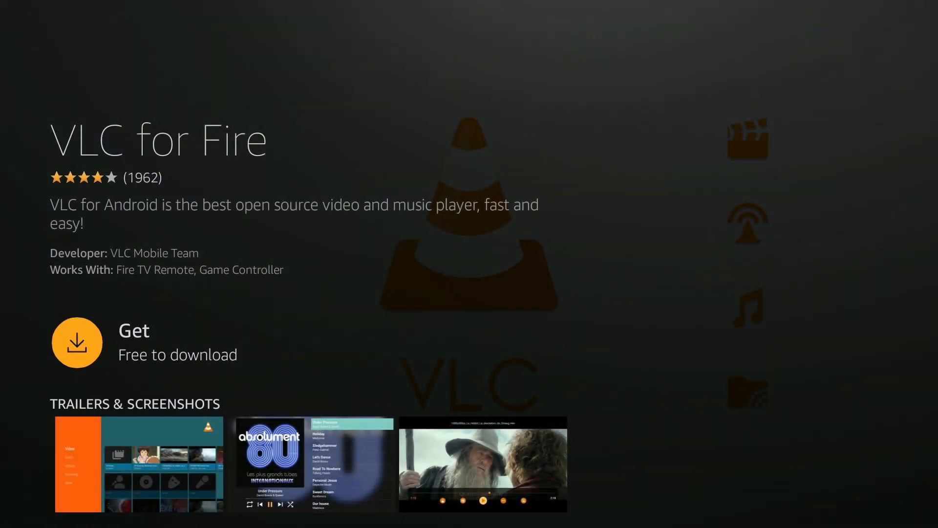
- Get VLC for Fire free from its Amazon Appstore listing
{"action": "left_click", "coordinate": [76, 341]}
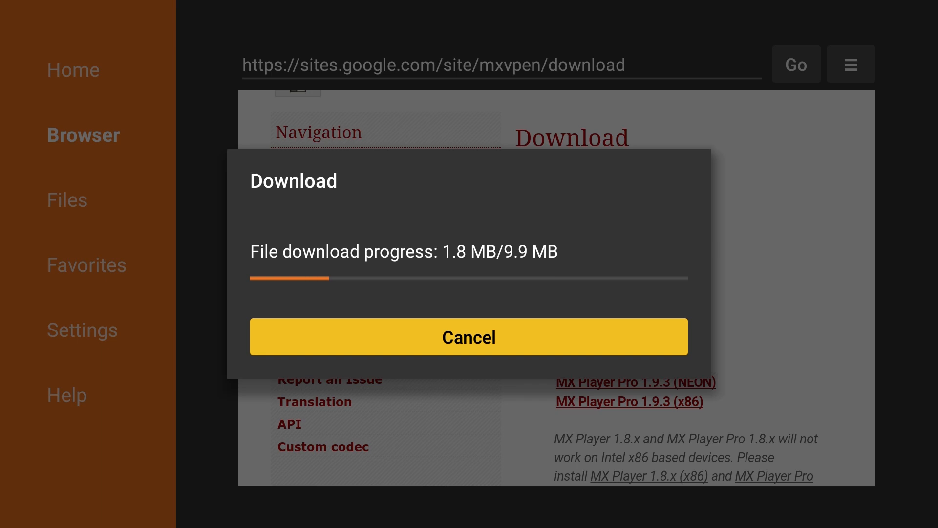
- Download the MX Player APK from the mxvpen page and reach the NEON Codec 1.9.2 downloads
{"action": "left_click", "coordinate": [469, 336]}
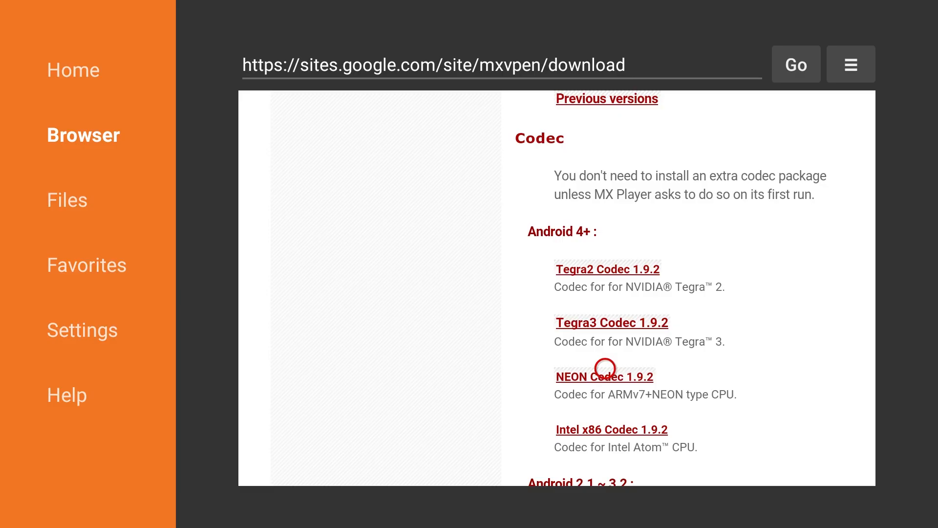
{"action": "left_click", "coordinate": [603, 376]}
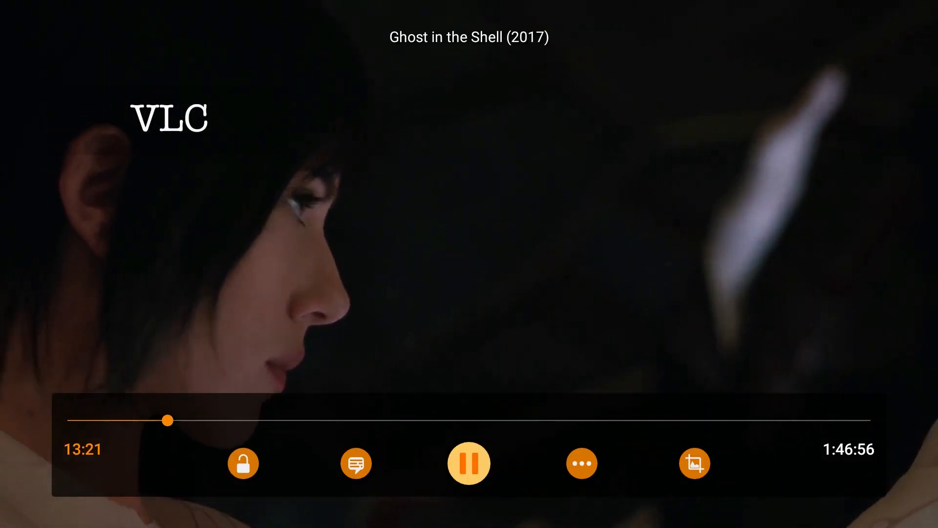
- Play Ghost in the Shell (2017) in VLC and show the extra options with Playback speed
{"action": "left_click", "coordinate": [581, 463]}
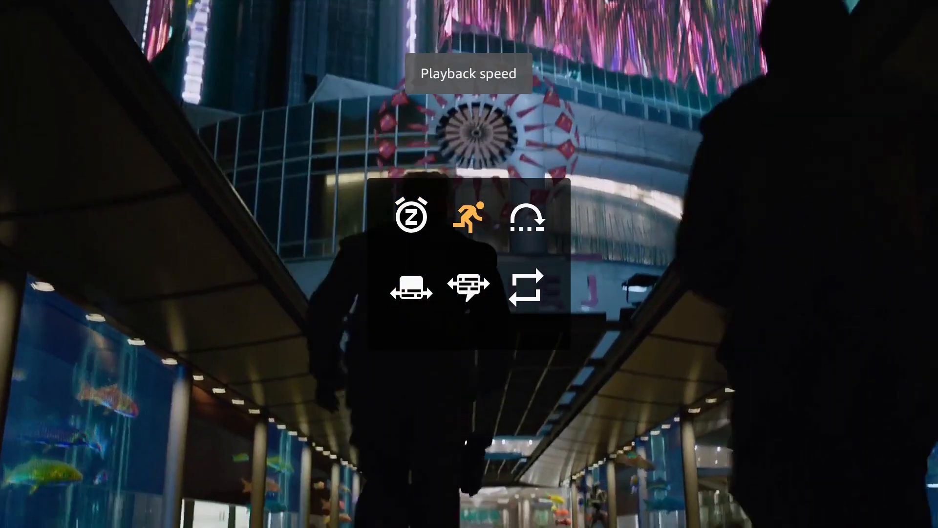
{"action": "left_click", "coordinate": [527, 288]}
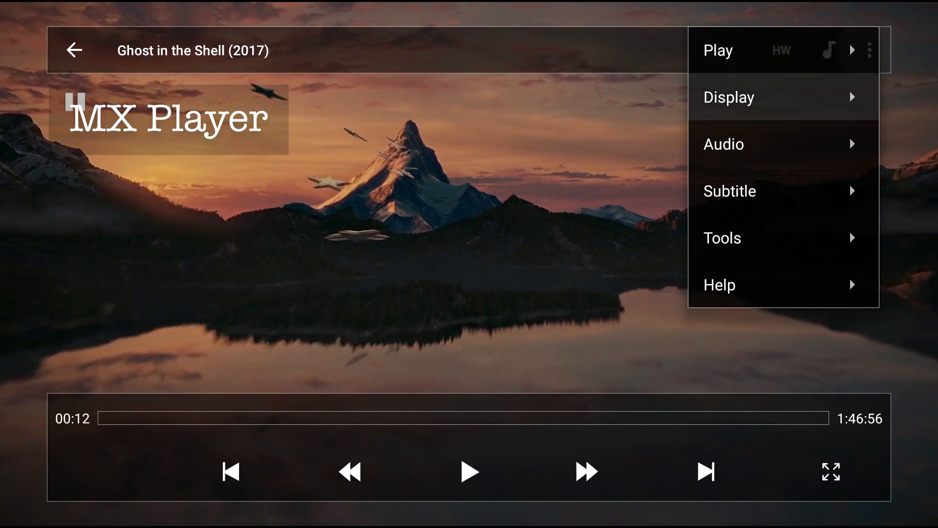
- Show MX Player's overflow menu with Play, Display, Audio, Subtitle, Tools and Help
{"action": "left_click", "coordinate": [727, 97]}
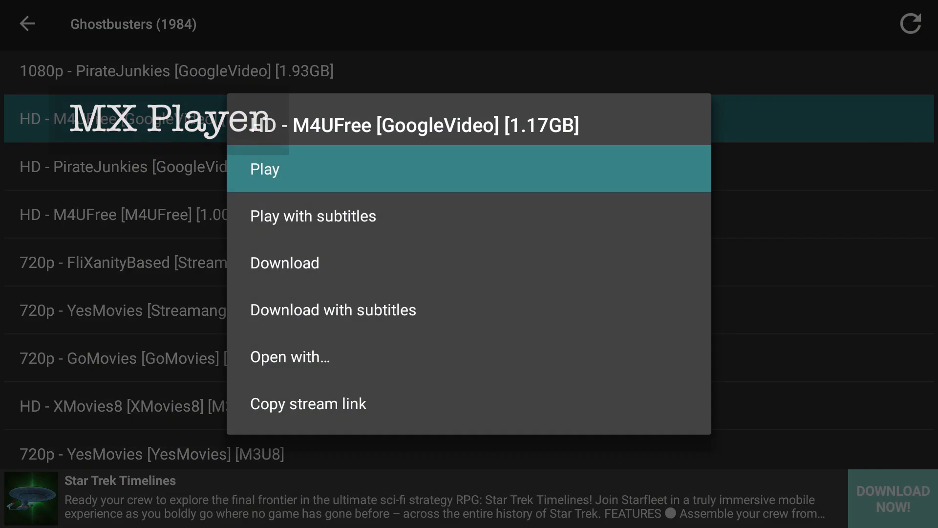
- Play the HD M4UFree GoogleVideo link of Ghostbusters (1984), choosing Resume
{"action": "left_click", "coordinate": [264, 169]}
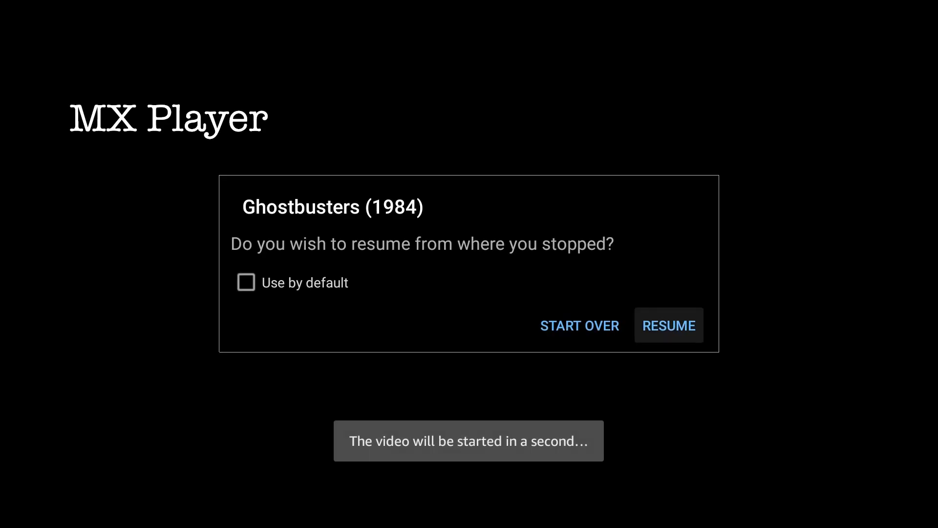
{"action": "left_click", "coordinate": [668, 325]}
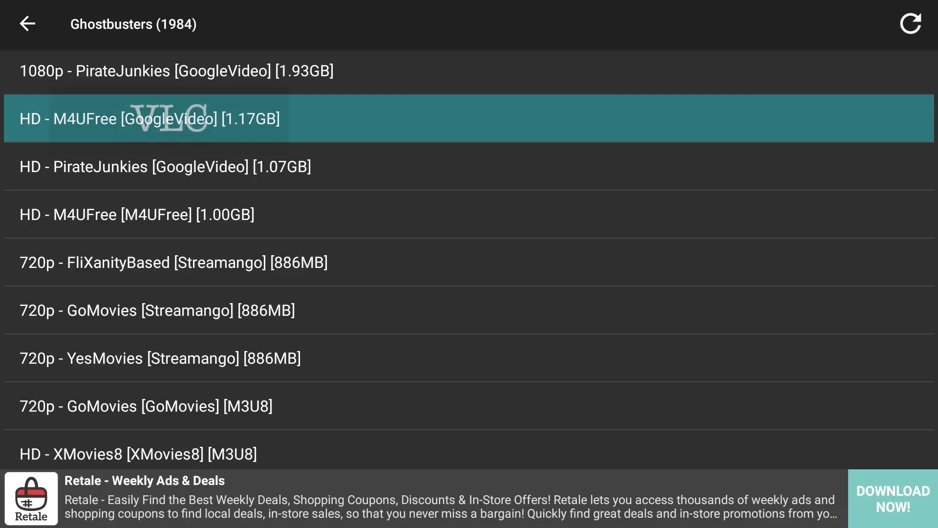
{"action": "left_click", "coordinate": [149, 118]}
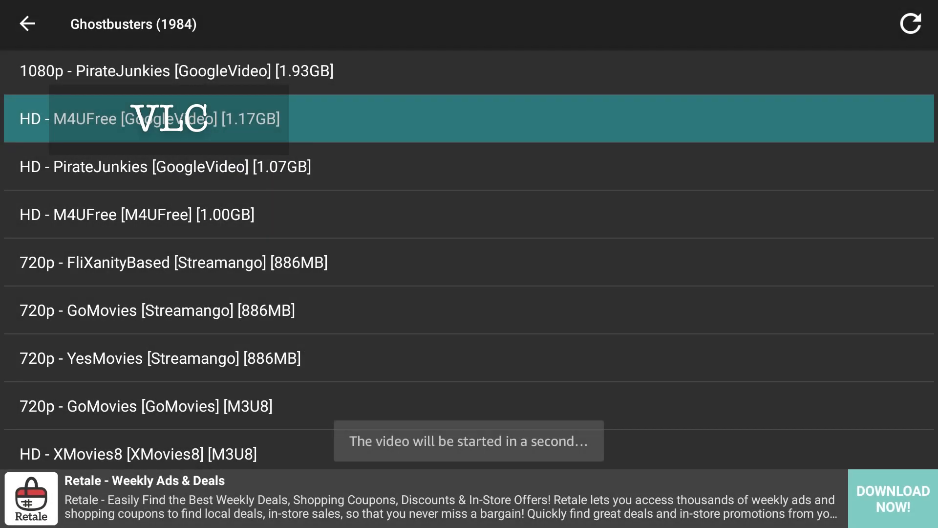